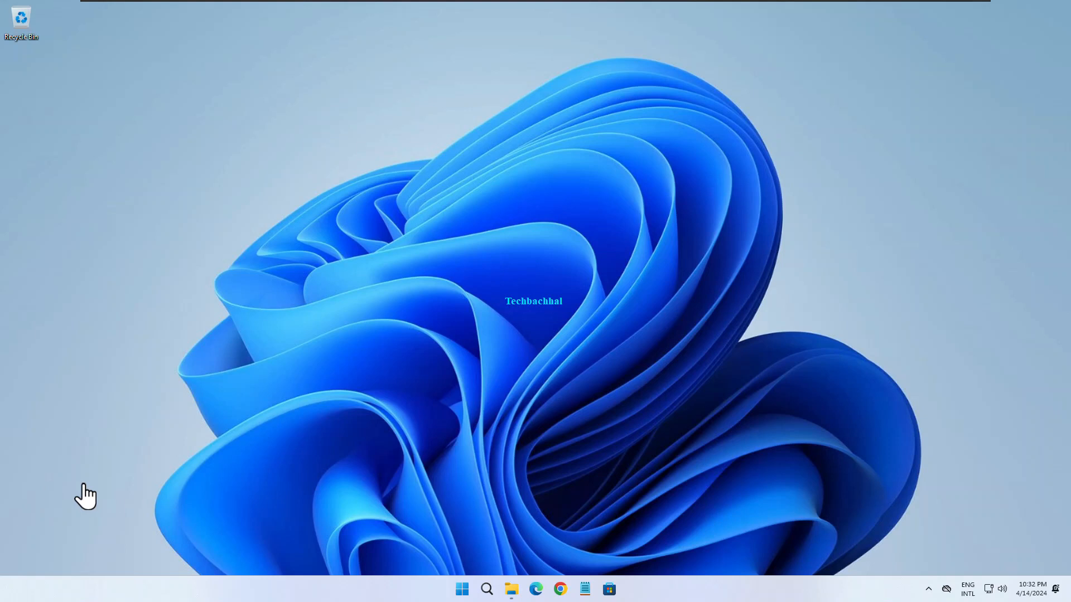
mouse_move(517, 586)
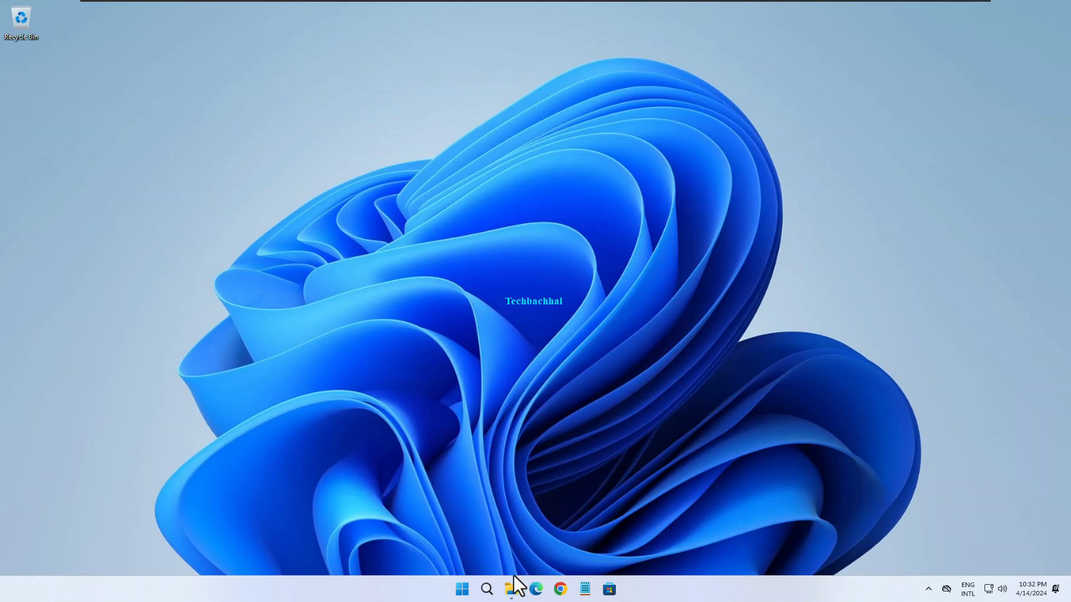
Show Downloads in File Explorer and create a new empty folder on the desktop
click(511, 589)
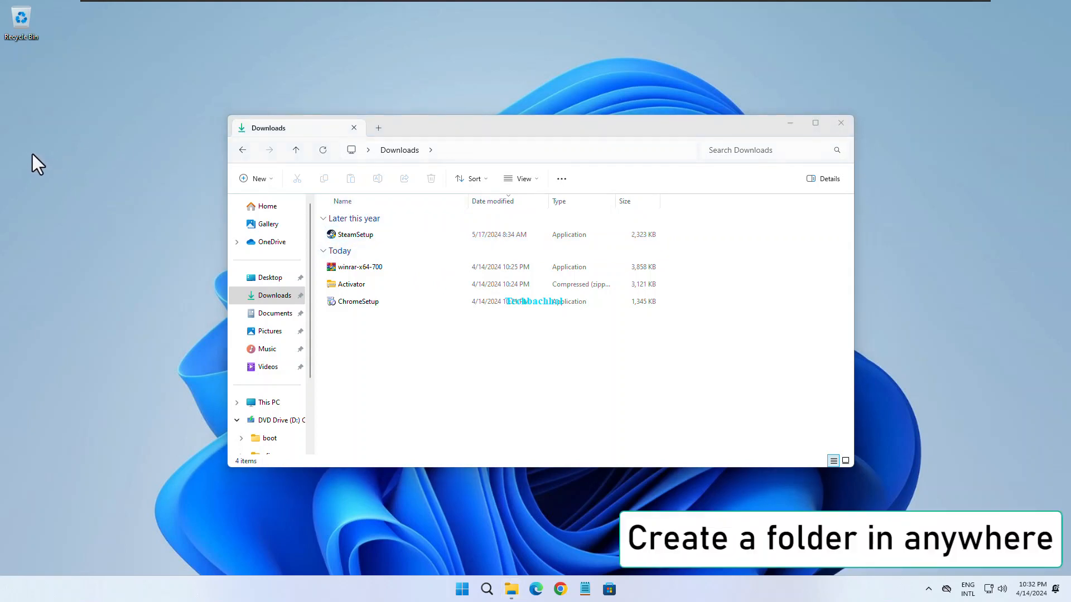
right_click(37, 164)
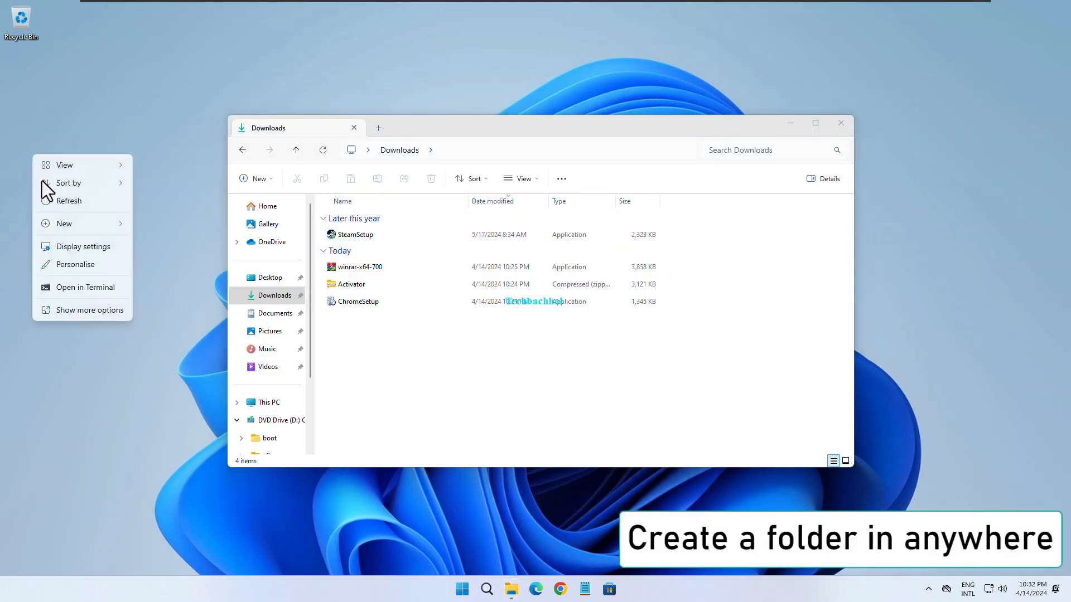
click(65, 223)
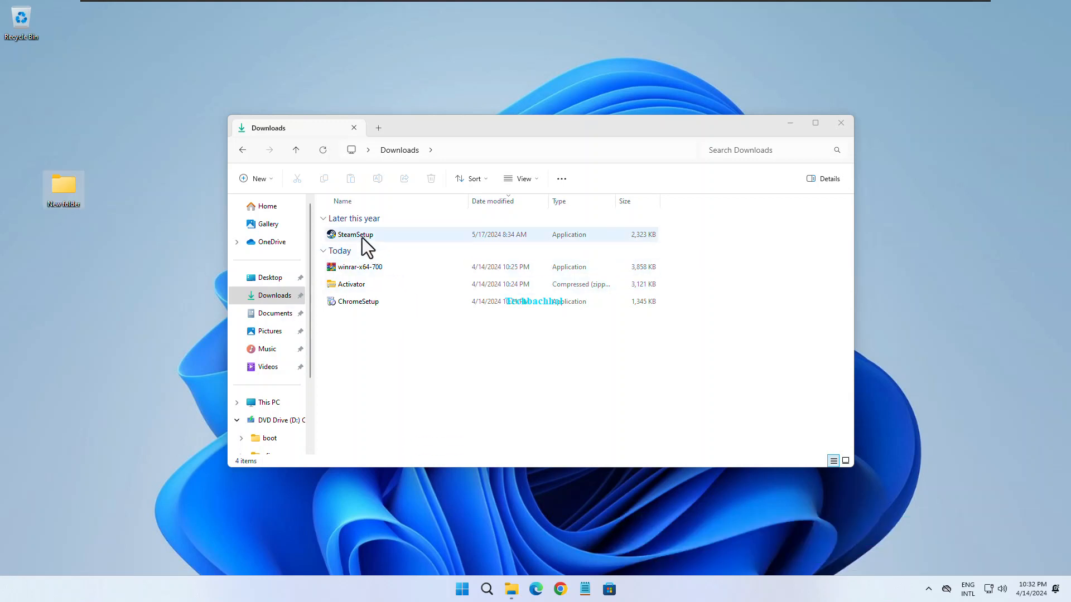
Cut SteamSetup from Downloads and paste it into the new desktop folder
click(355, 234)
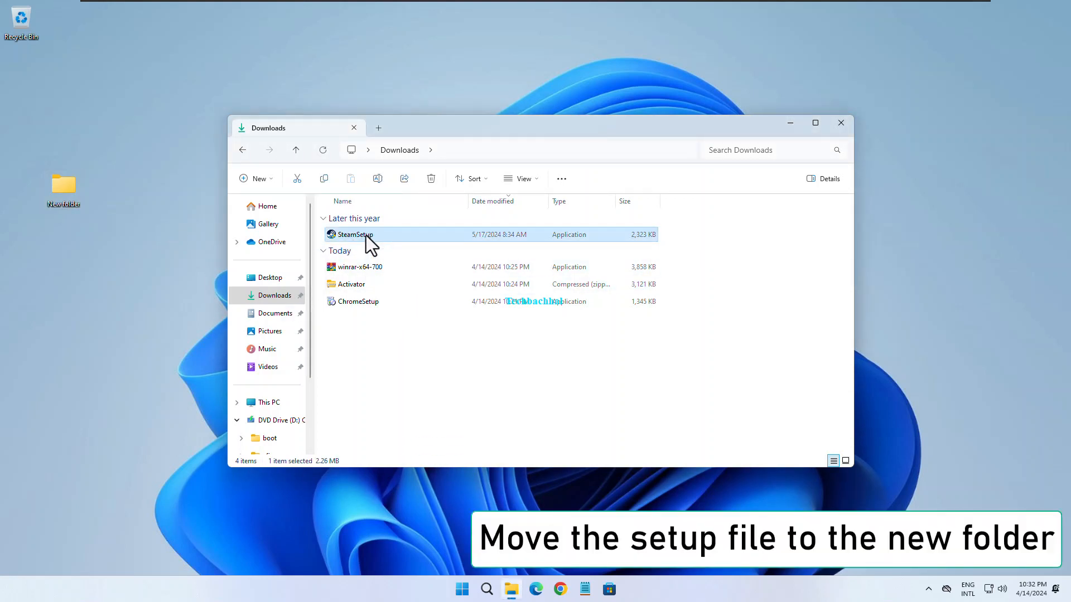
right_click(353, 235)
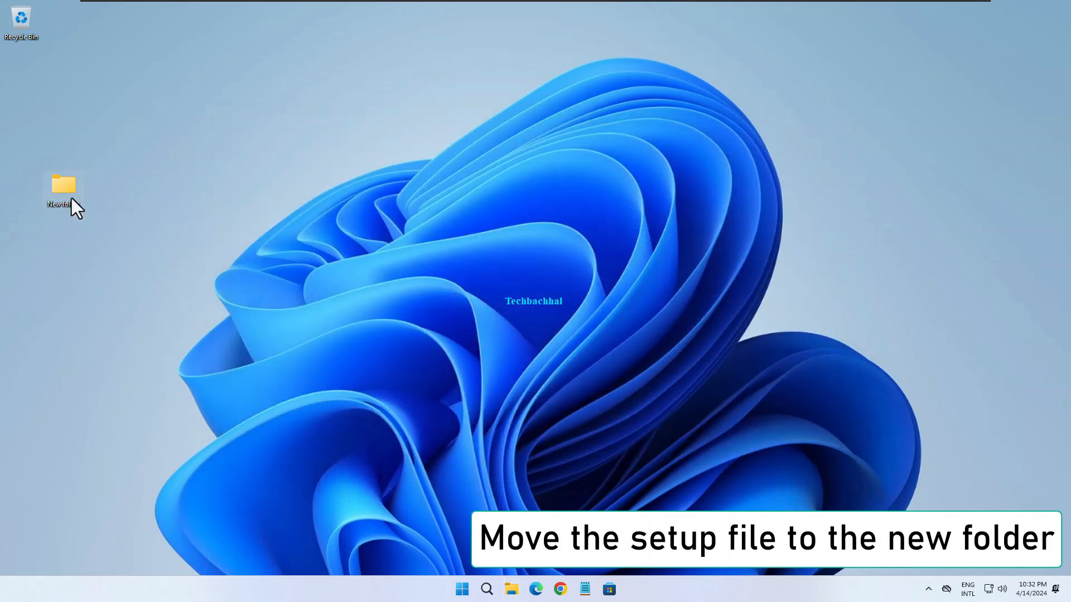
double_click(62, 188)
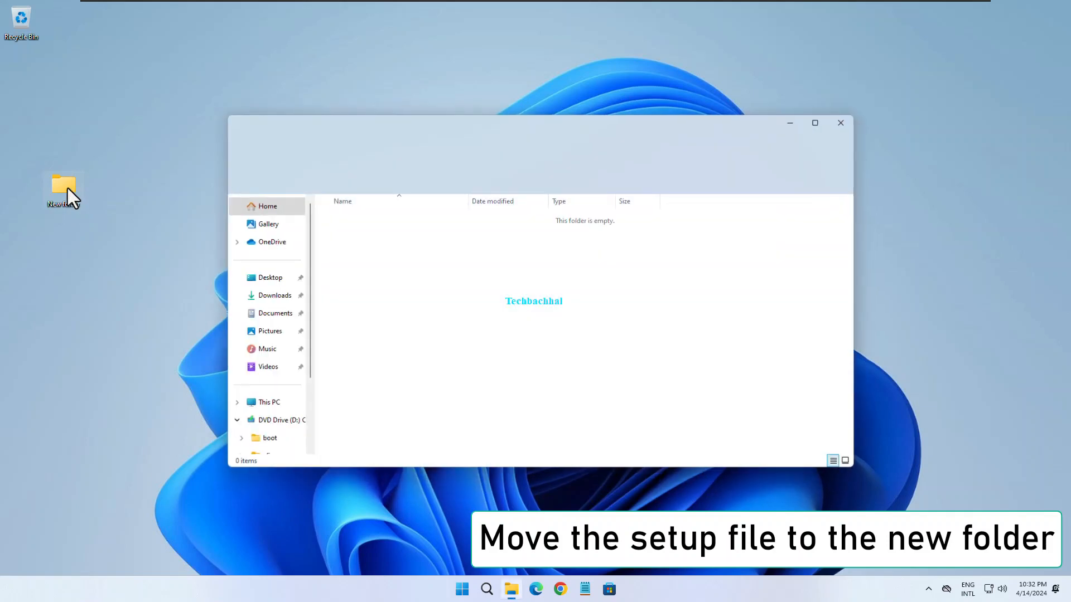
right_click(260, 266)
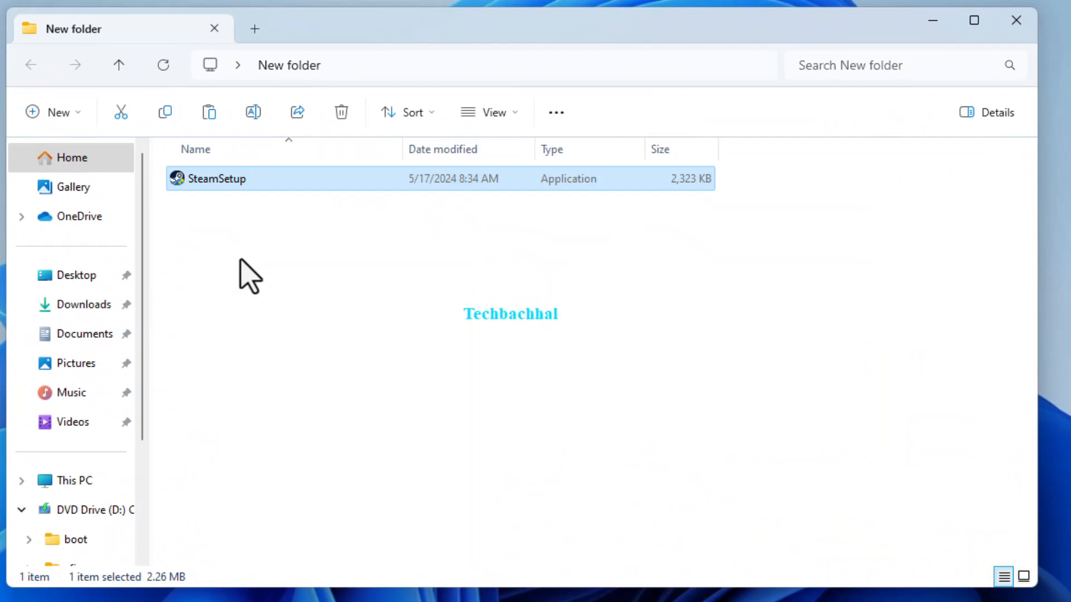
click(266, 351)
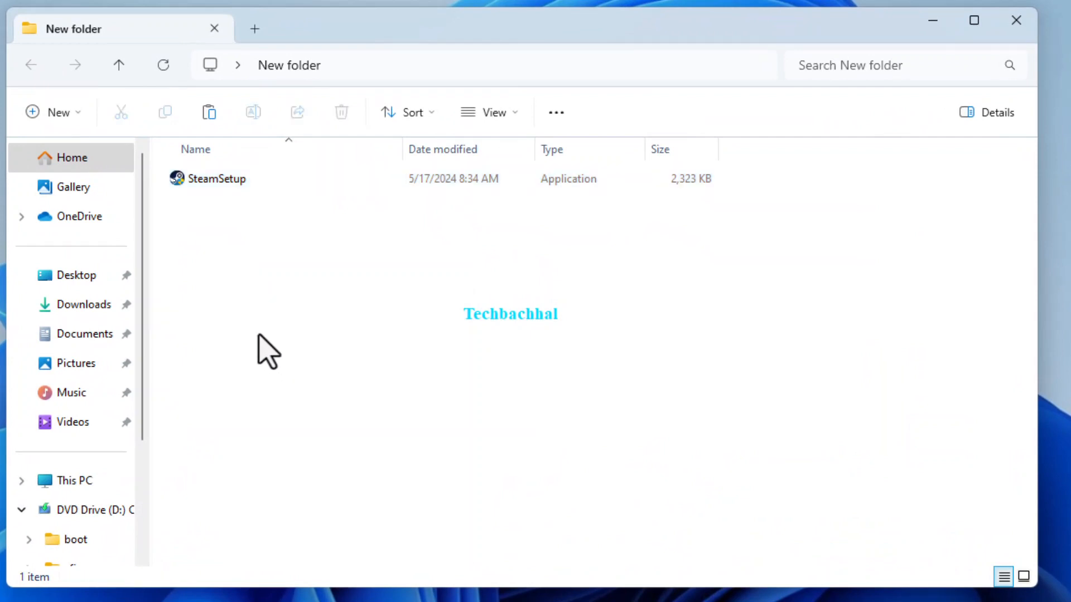
mouse_move(254, 284)
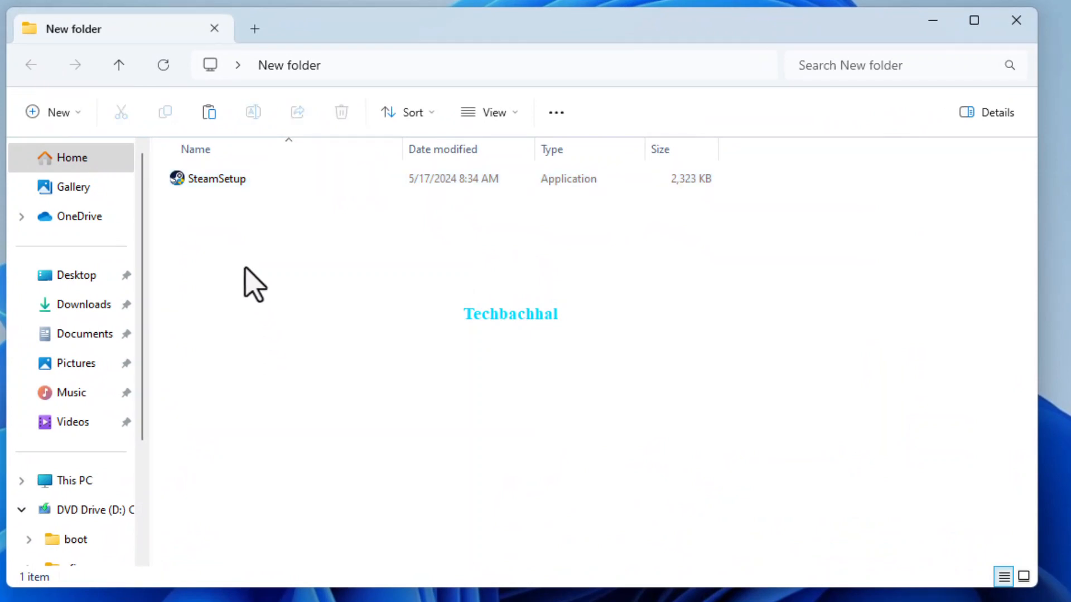
Create a text document in the folder, keeping the default name New Text Document
right_click(254, 280)
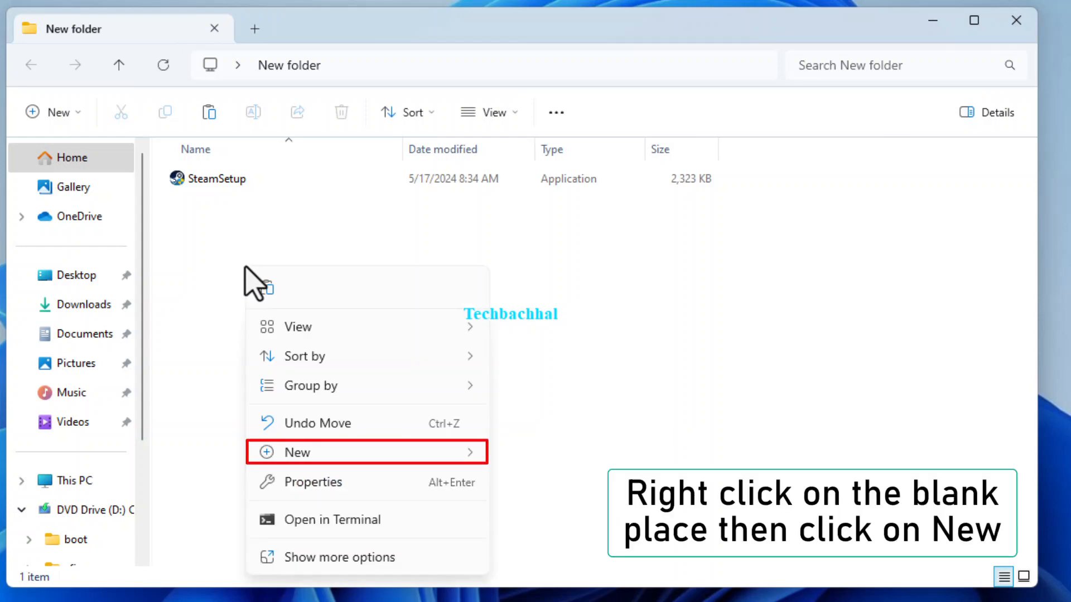
click(295, 452)
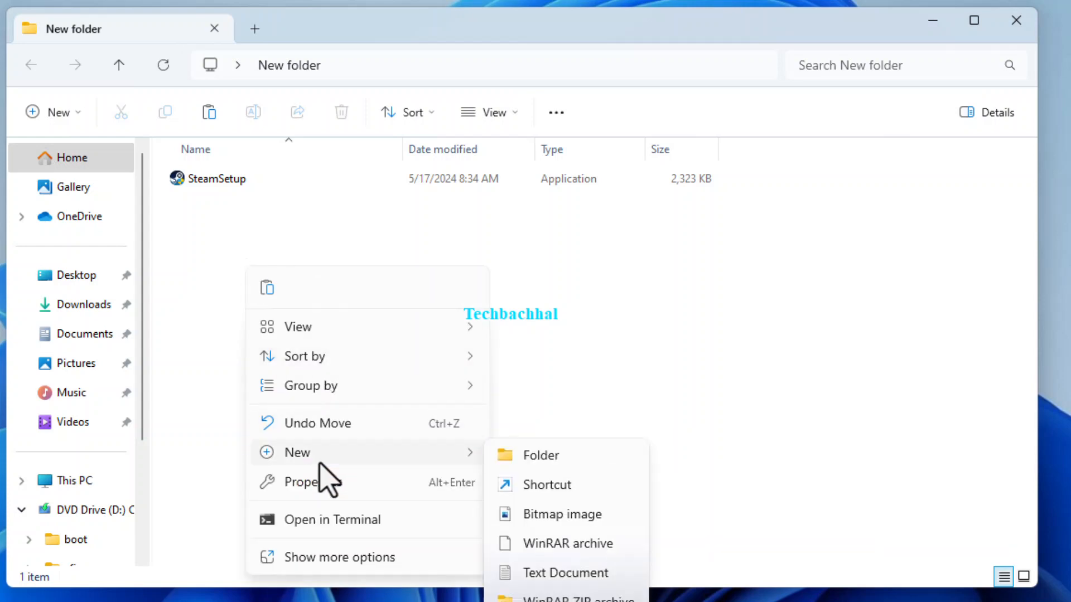
mouse_move(565, 573)
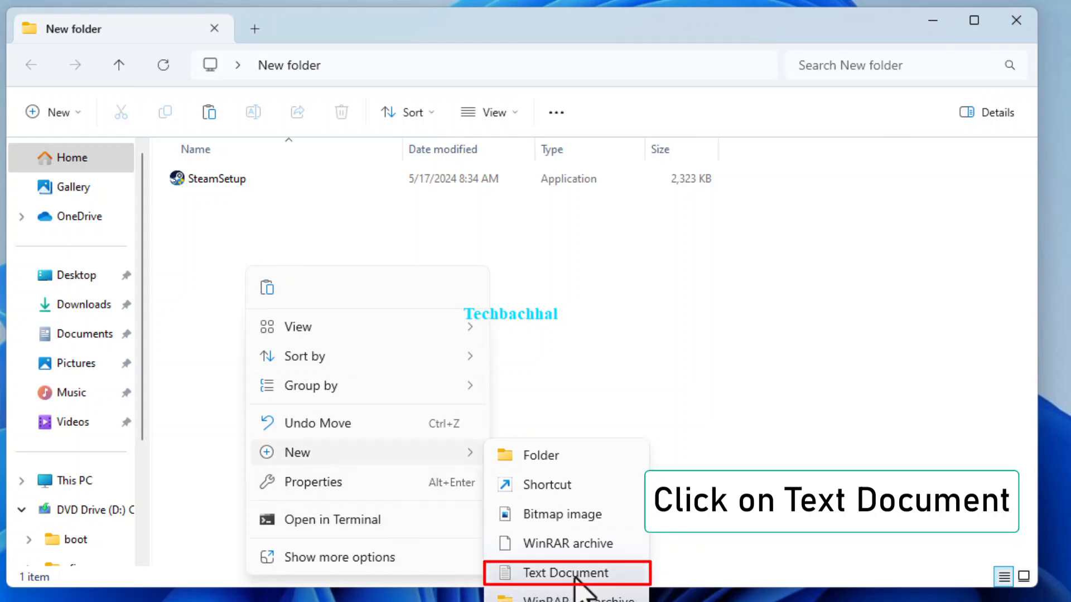
click(567, 573)
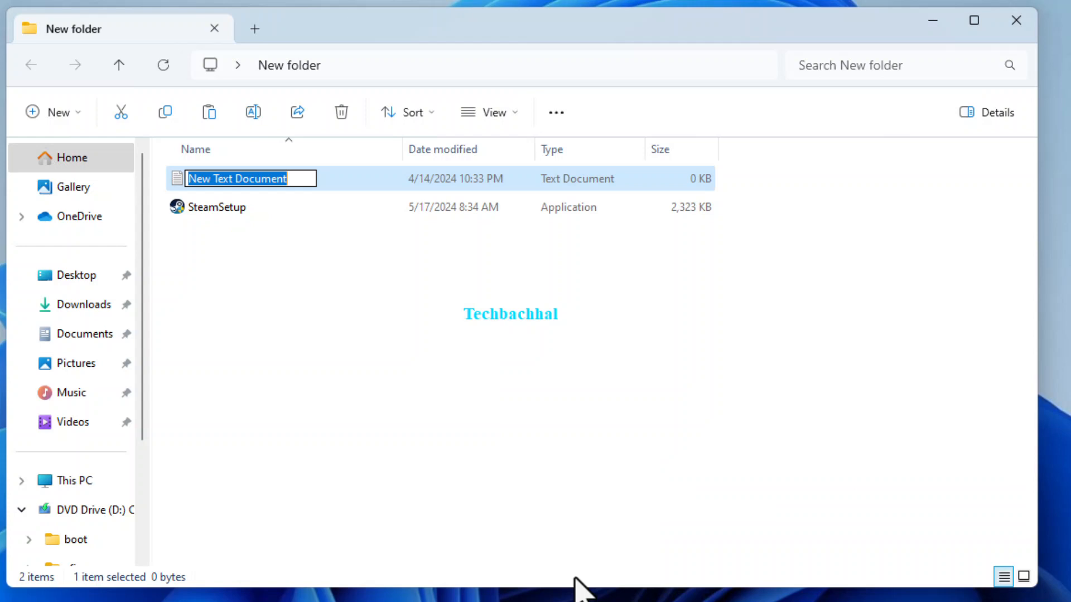
mouse_move(392, 453)
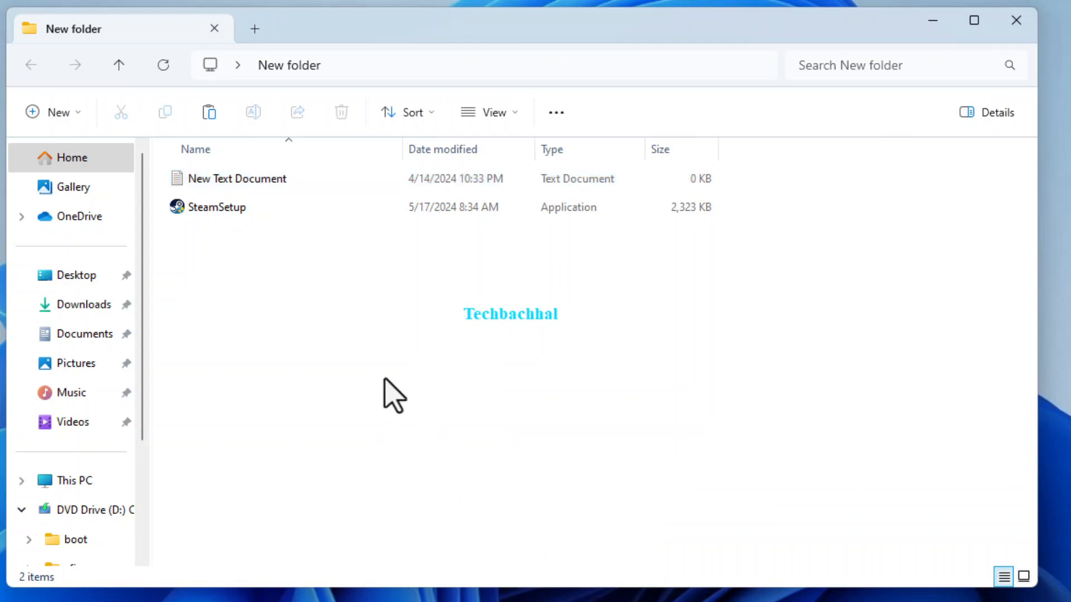
click(239, 178)
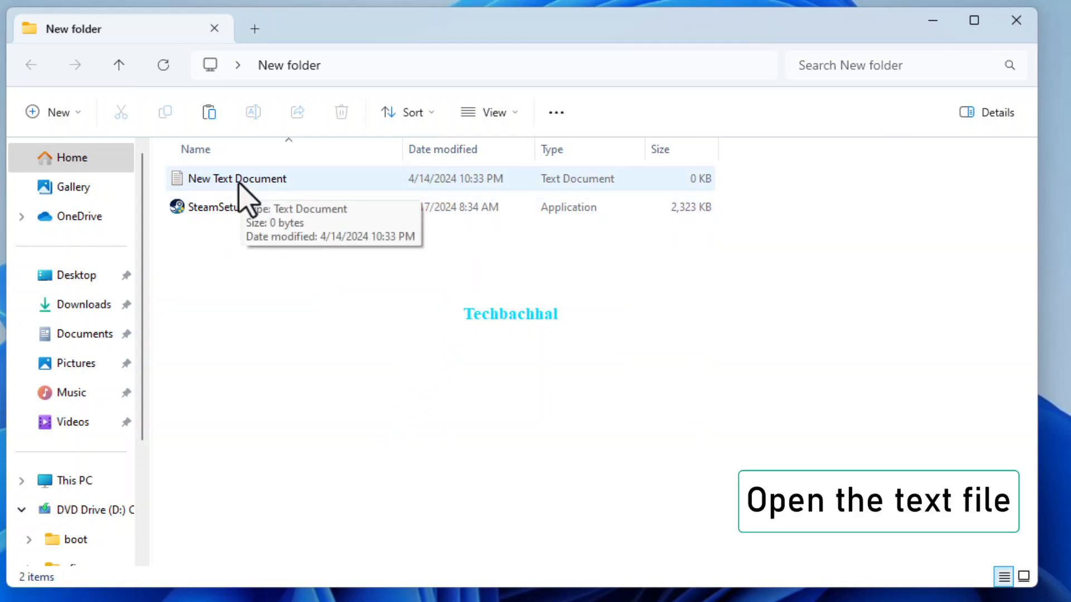
Edit New Text Document in Notepad and paste the two-line RunAsInvoker command
double_click(236, 179)
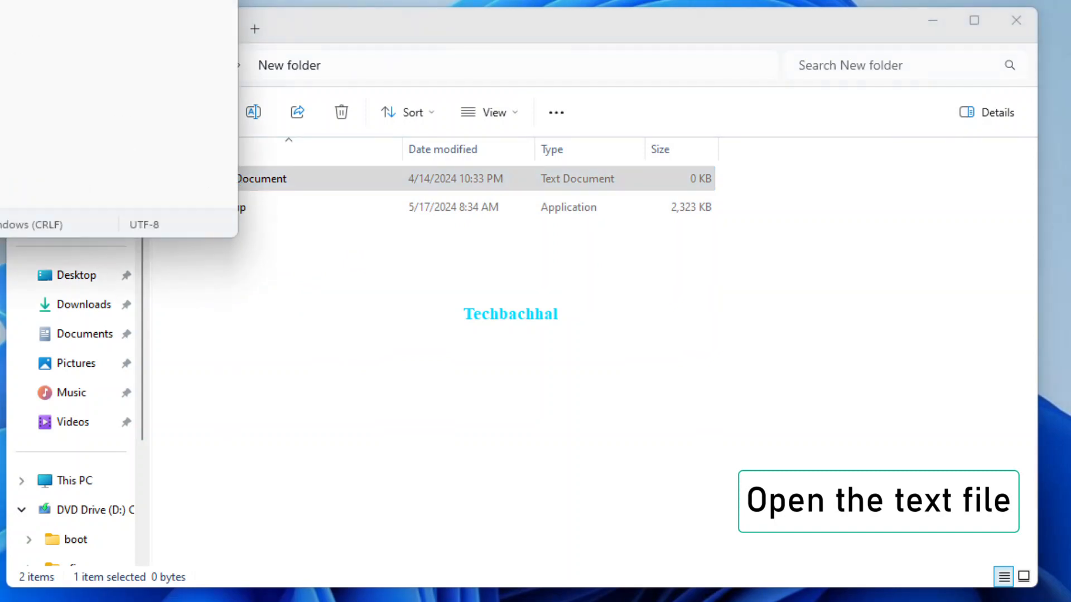
double_click(260, 178)
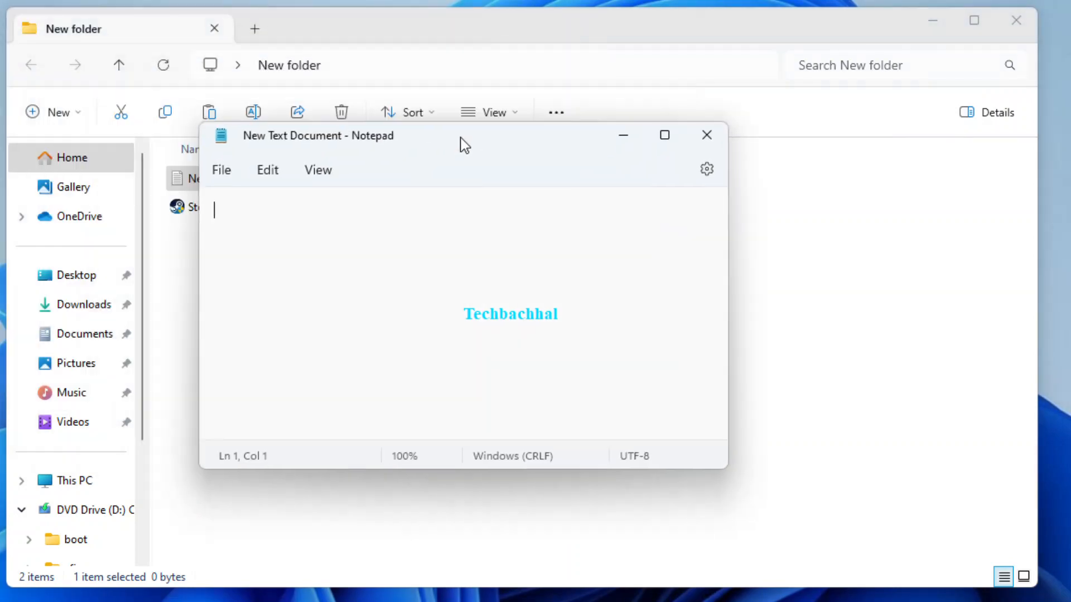
drag(318, 135, 526, 221)
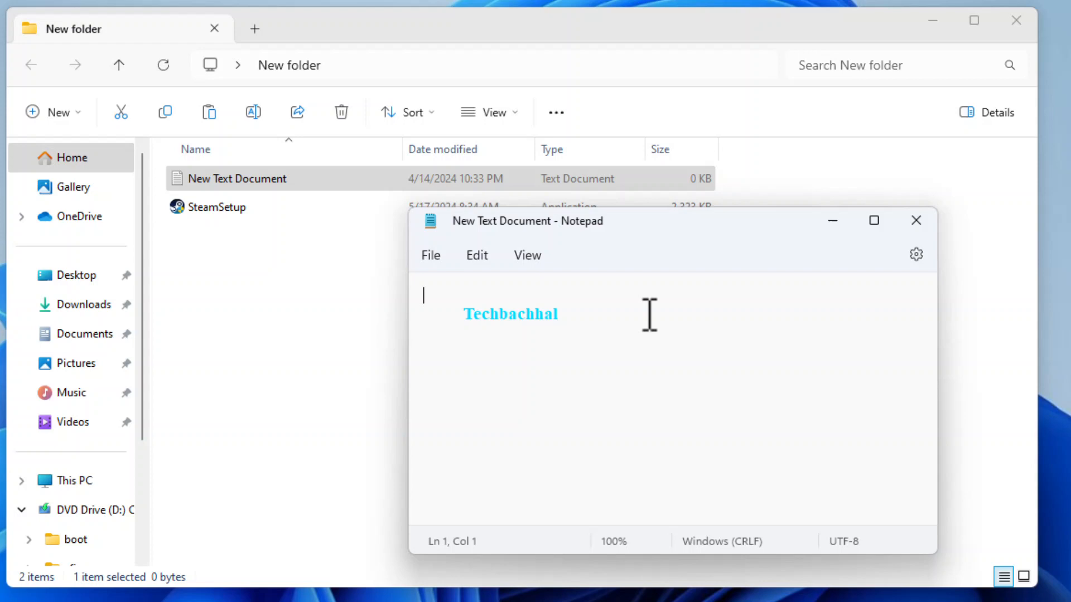
mouse_move(521, 289)
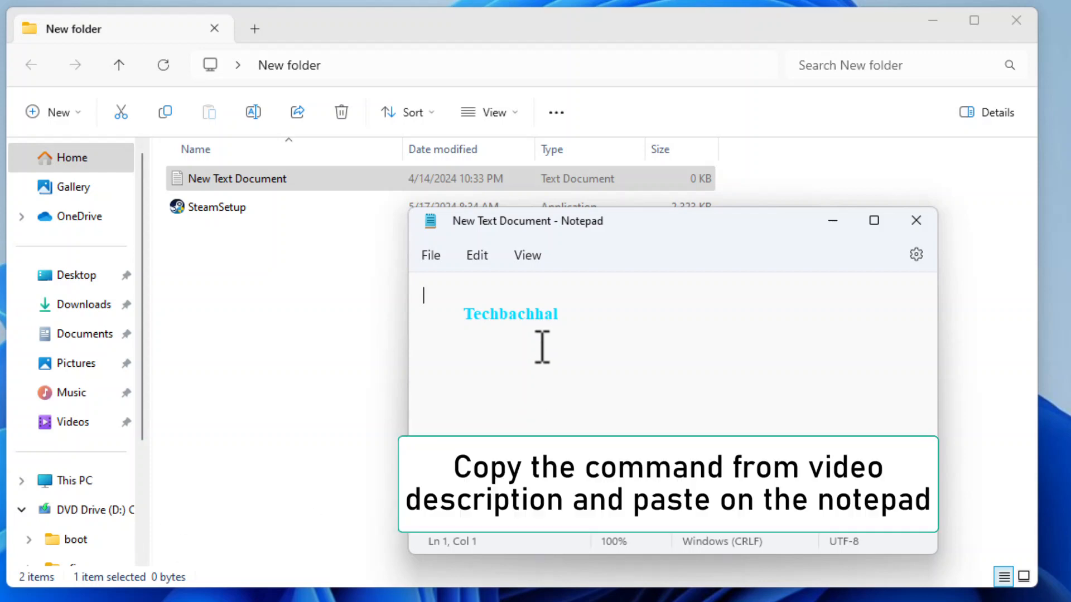
key(ctrl+v)
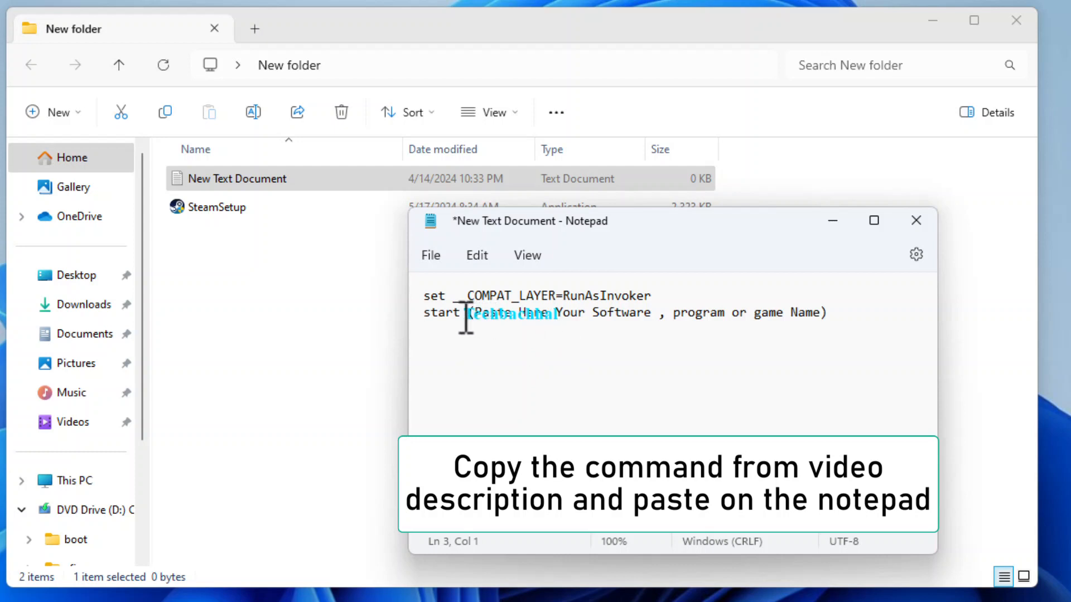
Replace the start line's bracketed placeholder and select SteamSetup to copy its name
drag(466, 312, 749, 341)
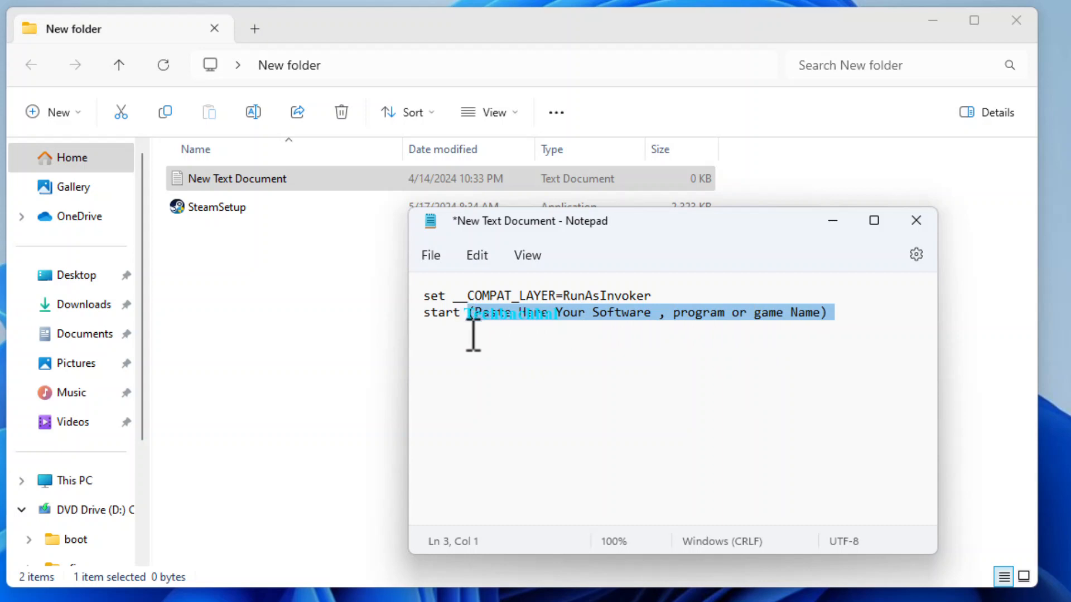
text(Techbachhal)
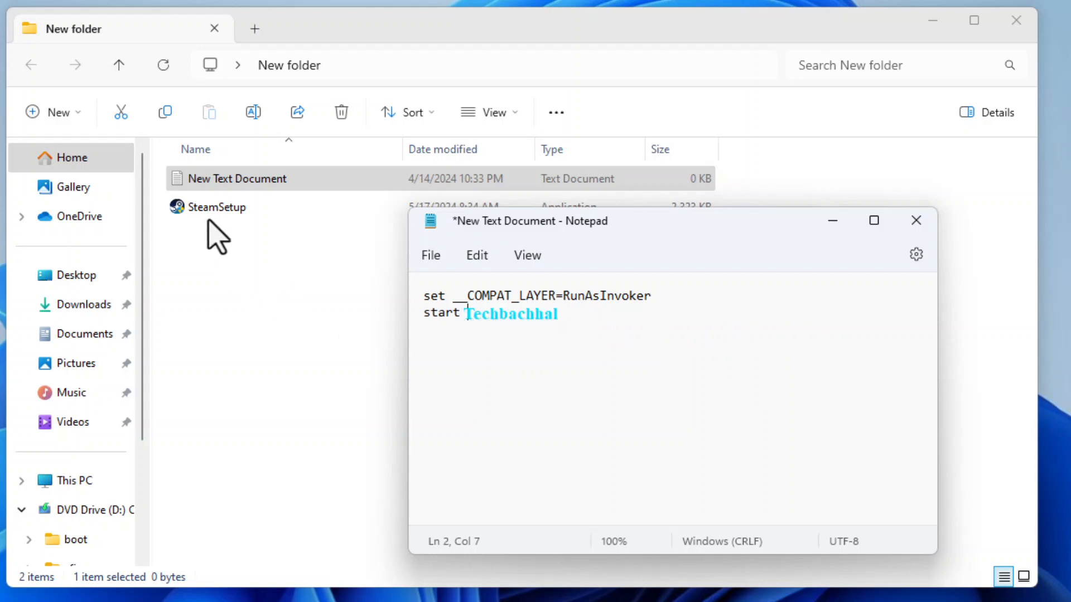
click(227, 207)
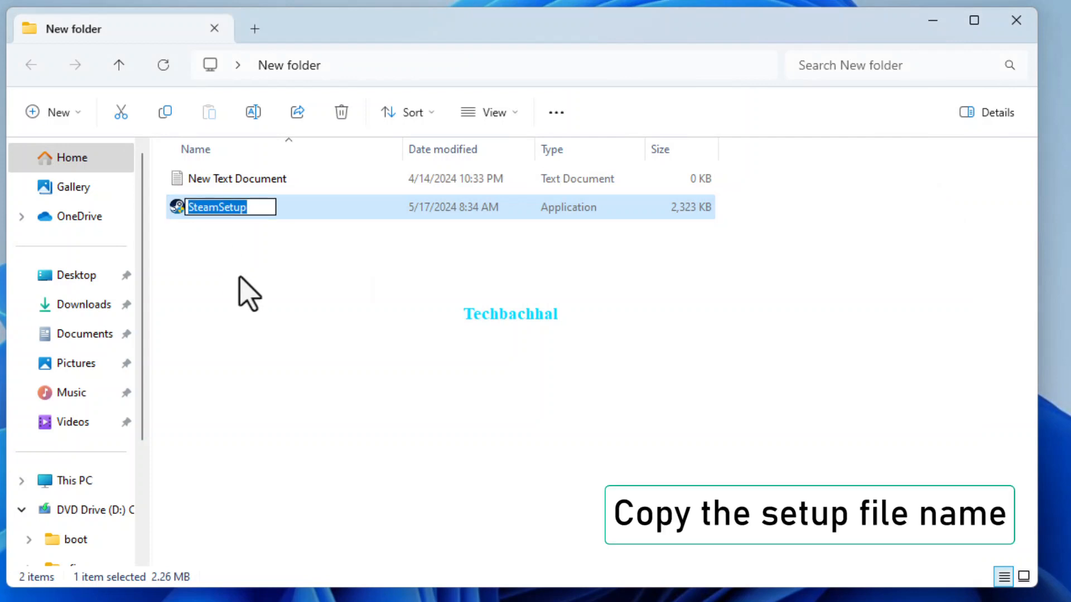
mouse_move(235, 283)
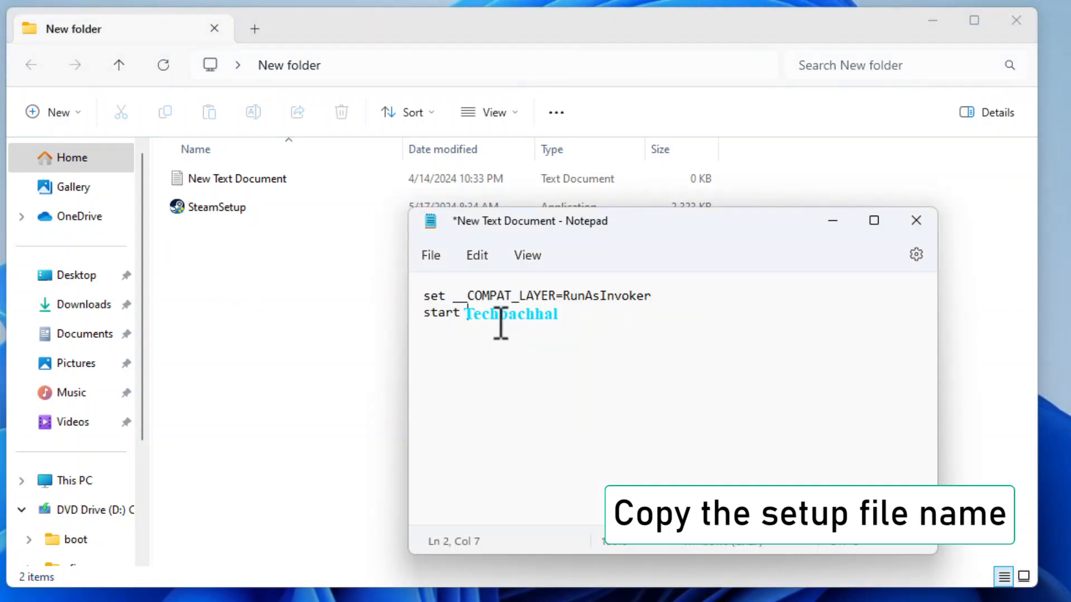
Complete the start line with SteamSetup pasted after start
key(Ctrl+v)
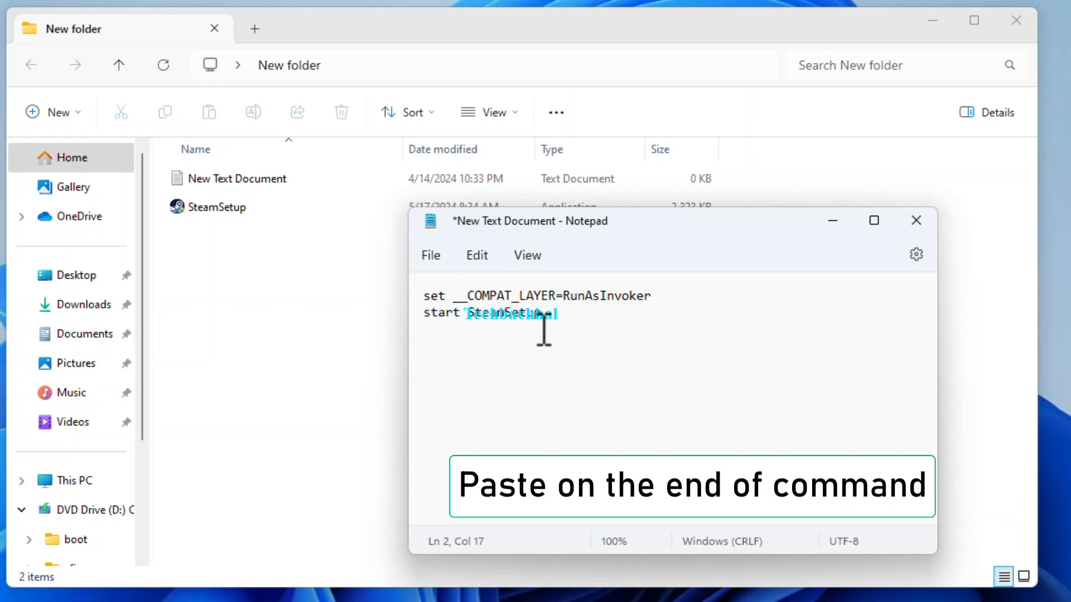
mouse_move(506, 321)
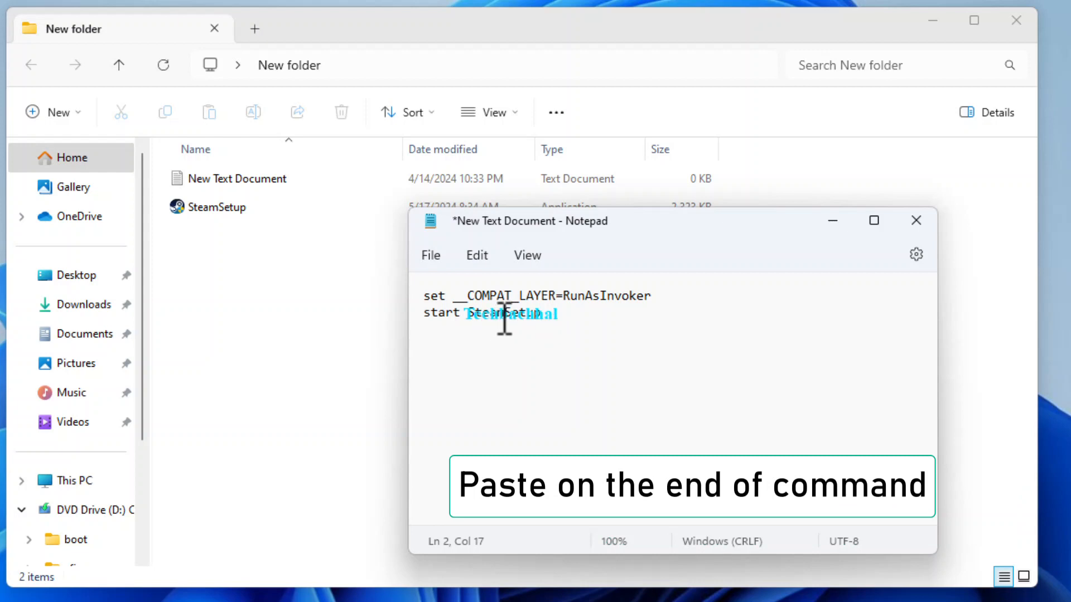
click(430, 255)
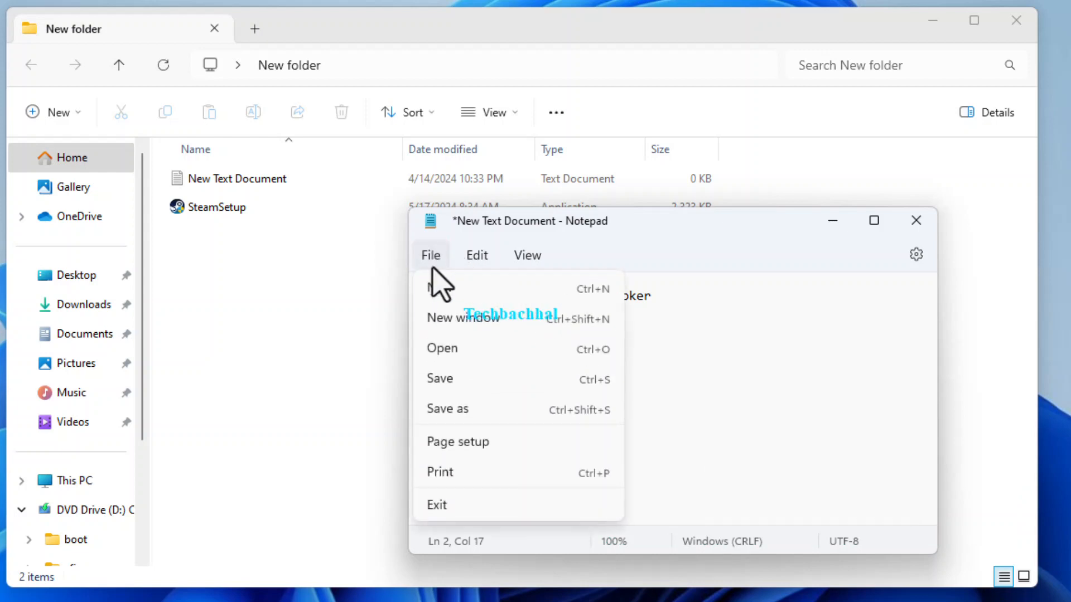
mouse_move(450, 408)
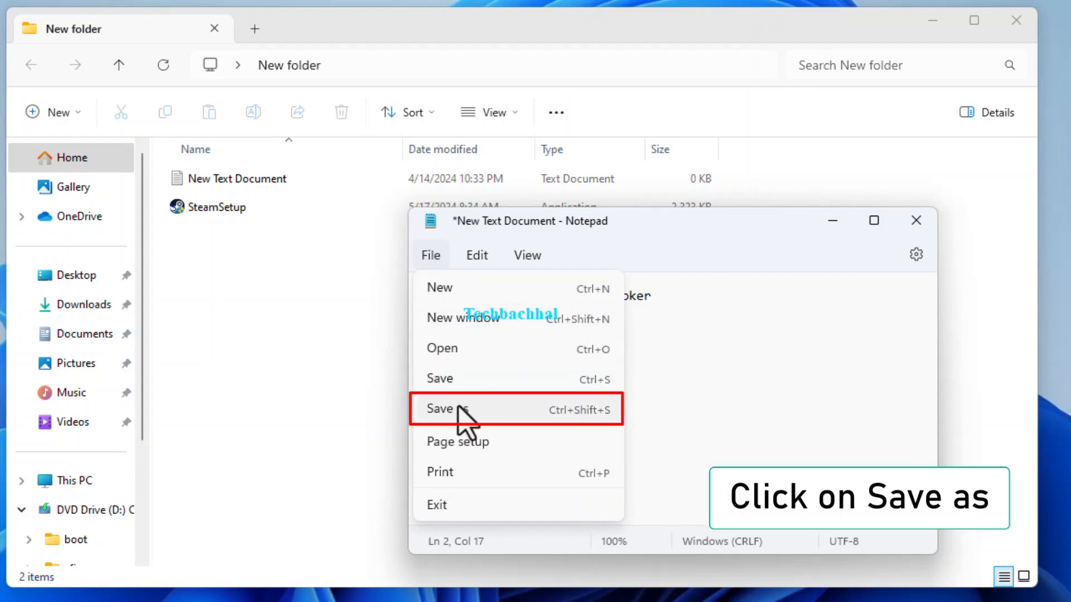
Bring up Save as for the command file, pointed at the new folder
click(440, 408)
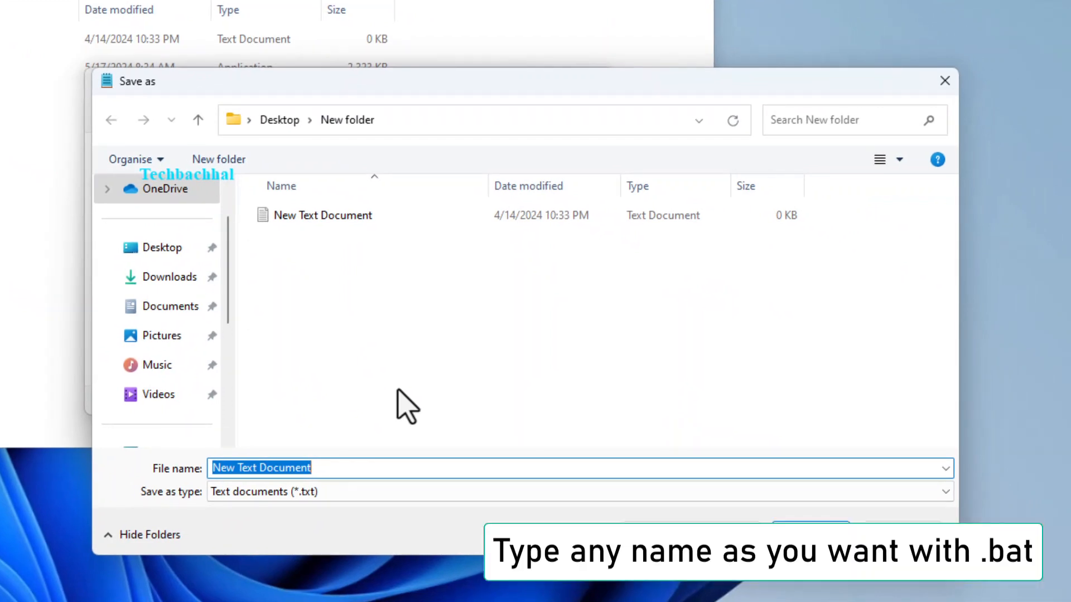
Save the commands as steam.bat with type All files, beside SteamSetup
text(steam.)
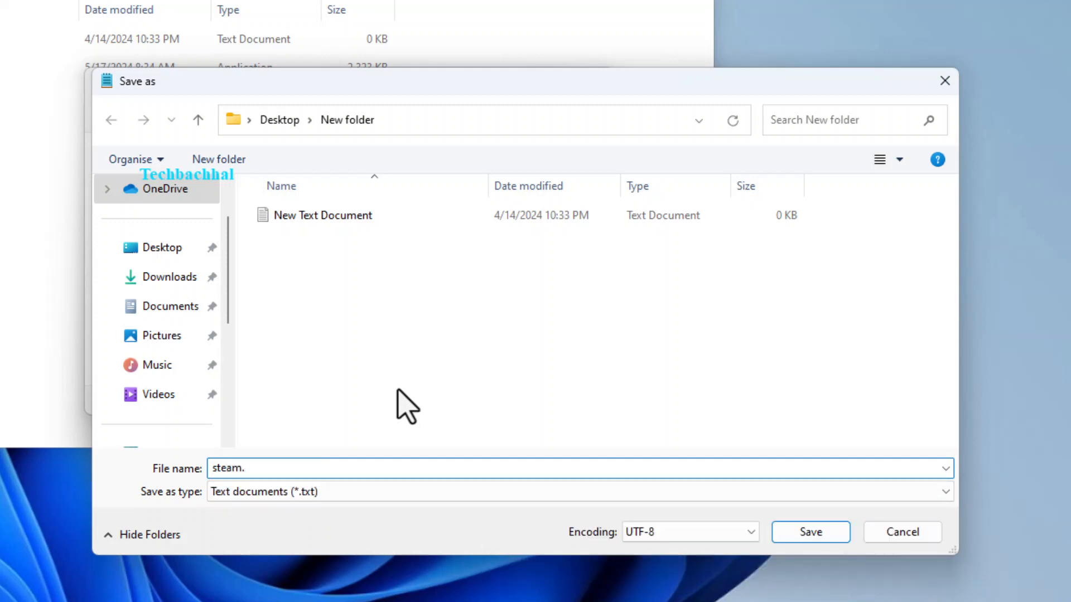
text(bat)
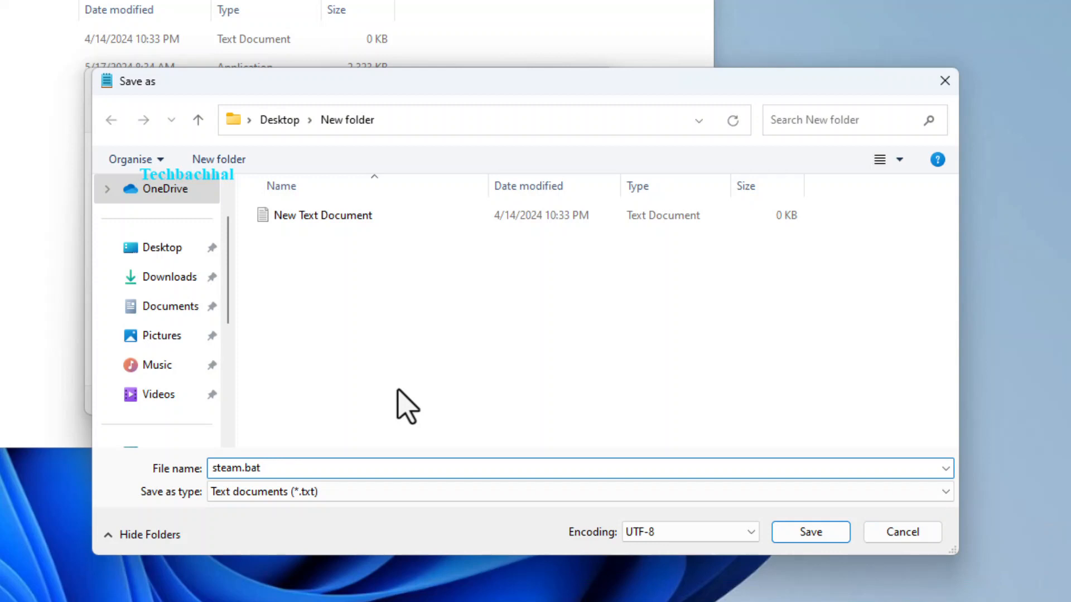
click(945, 490)
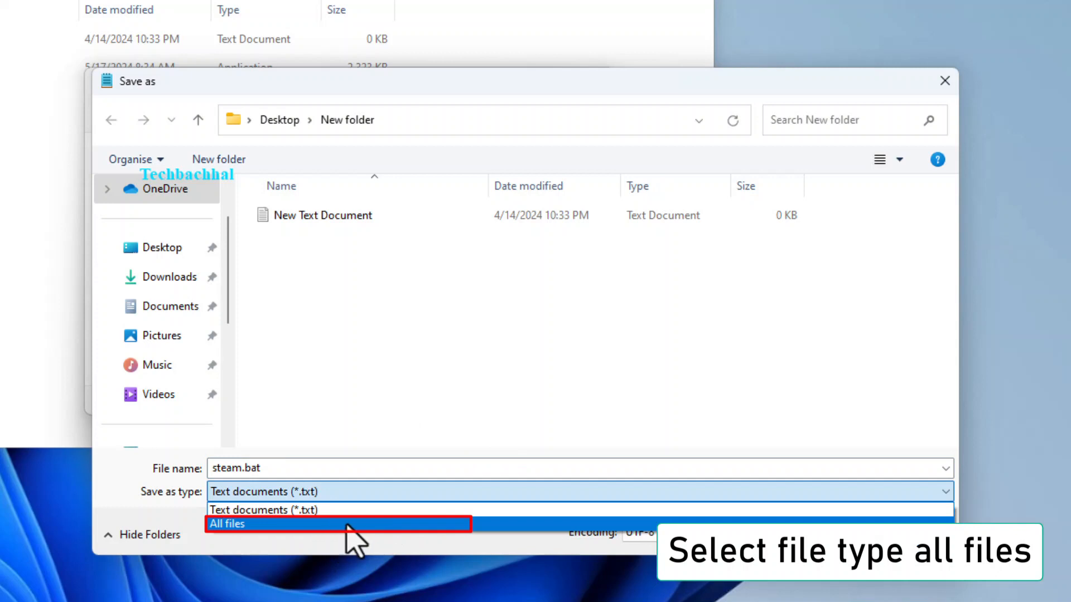
click(227, 524)
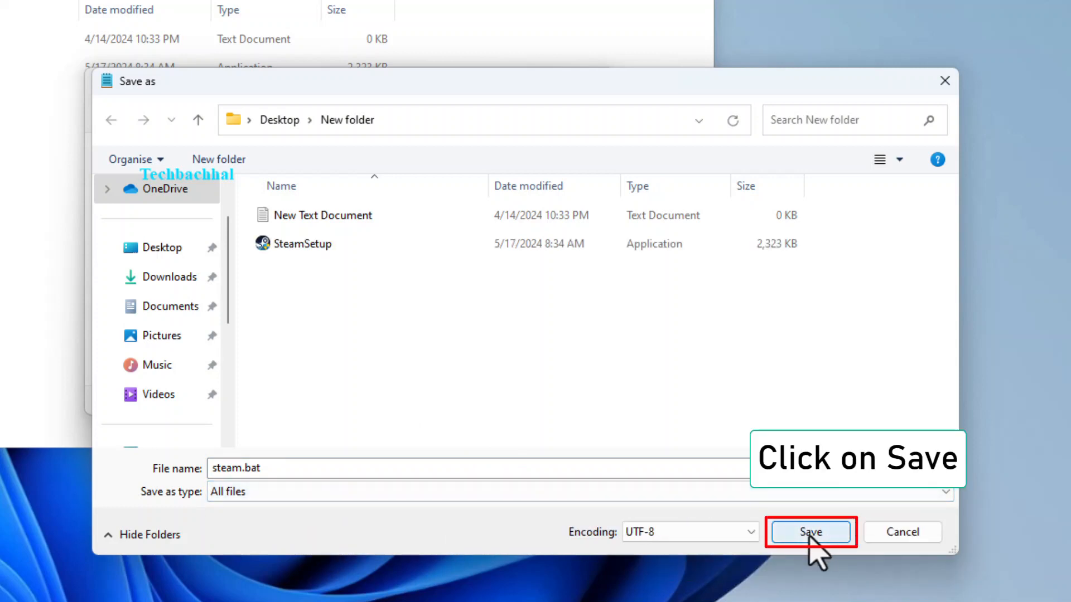
click(811, 532)
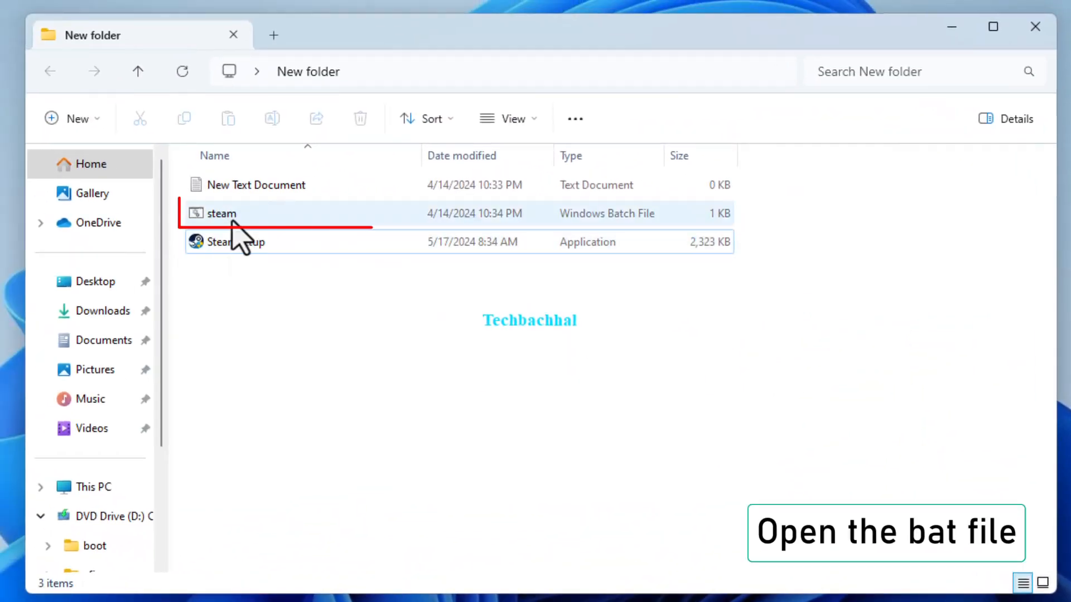
Run steam.bat, step through Steam Setup to Install, then cancel the aborted install
double_click(220, 213)
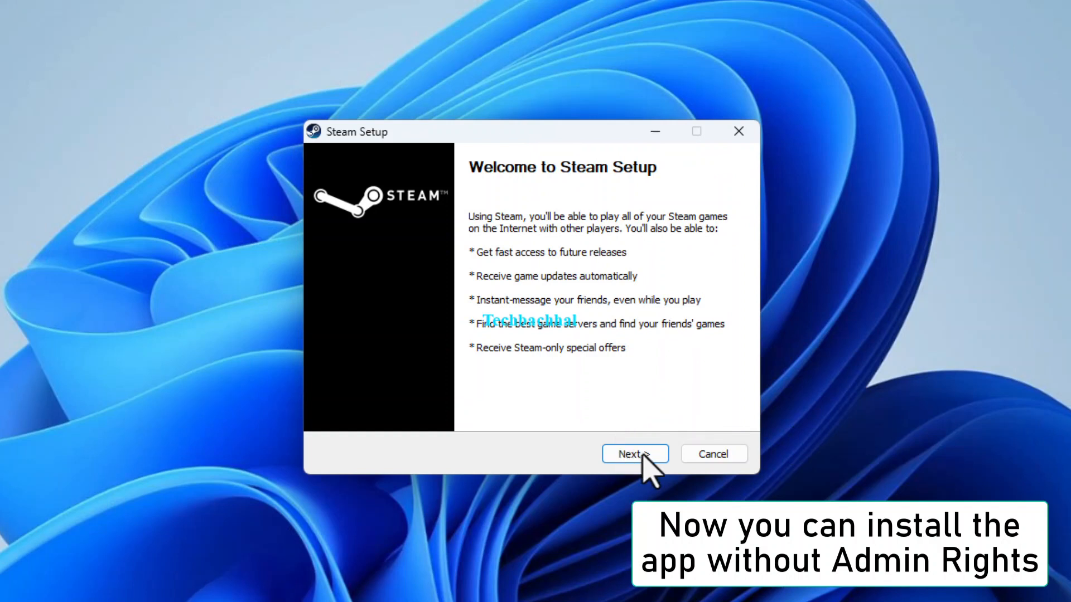
click(633, 454)
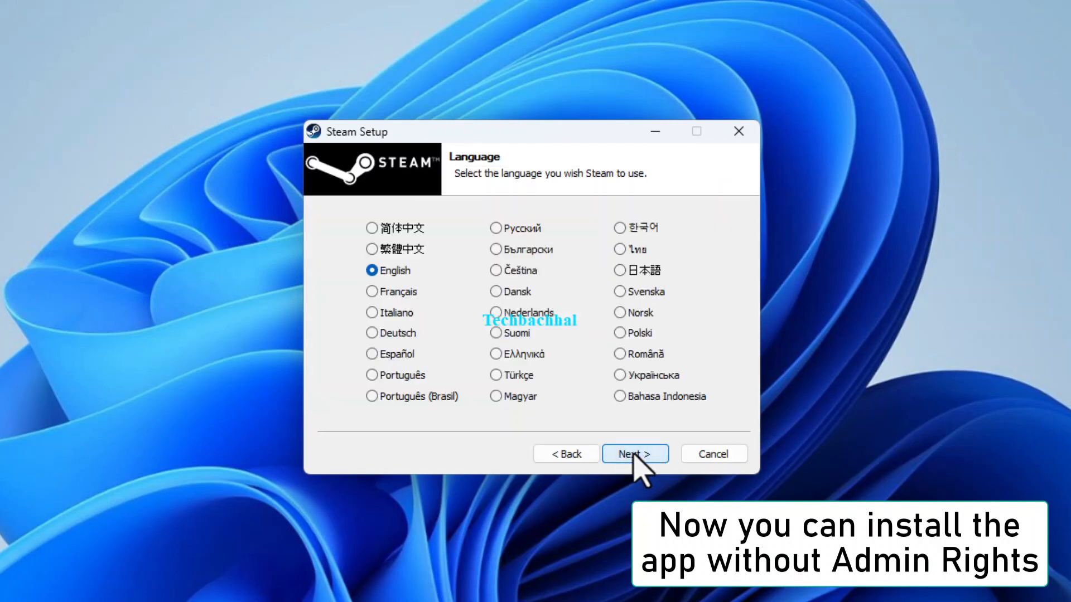
click(634, 454)
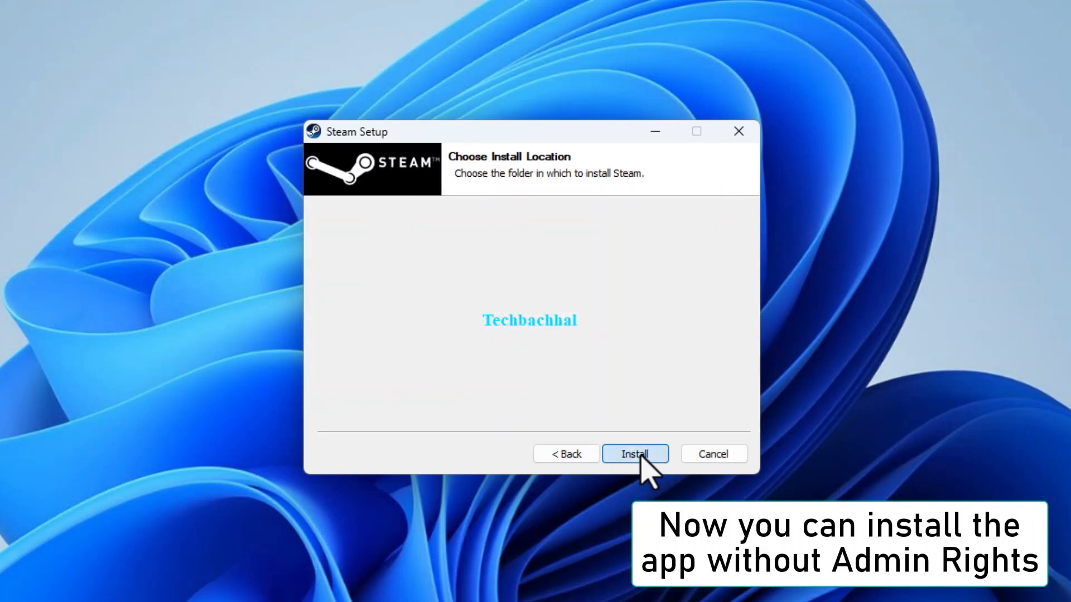
click(634, 454)
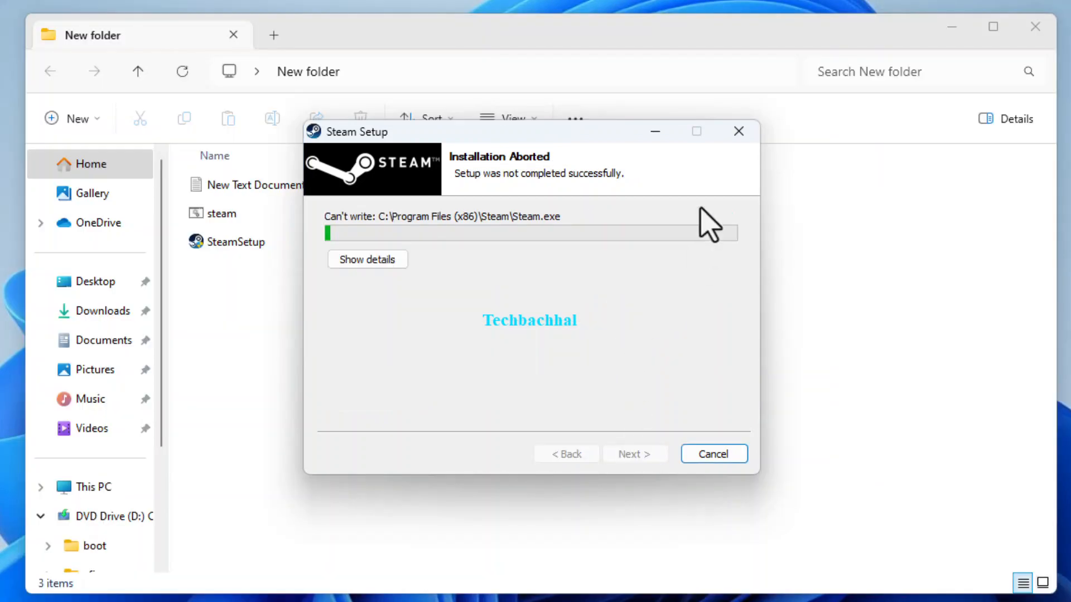
click(713, 453)
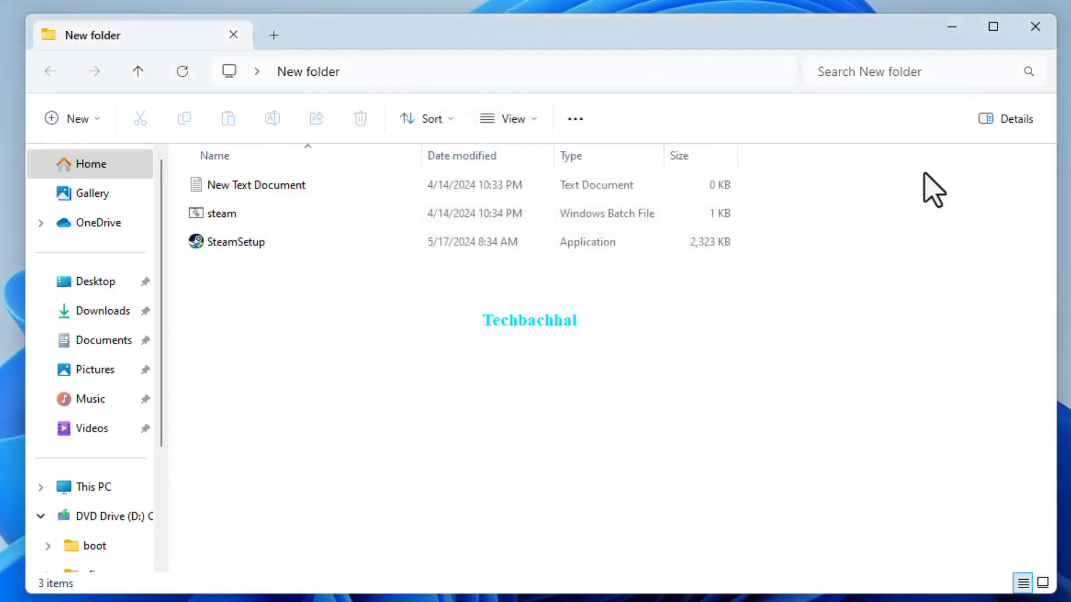